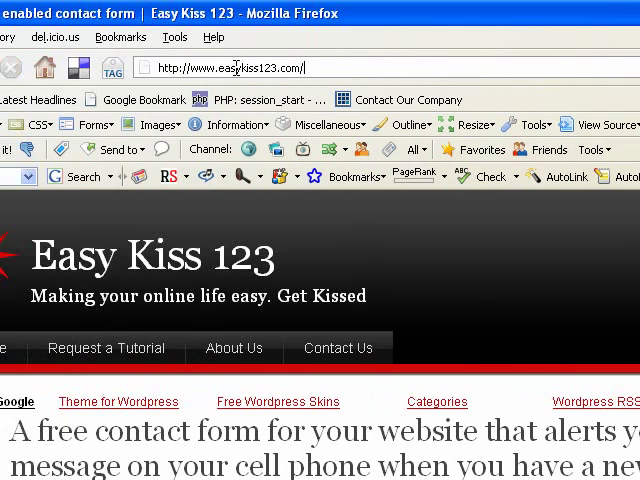
mouse_move(425, 65)
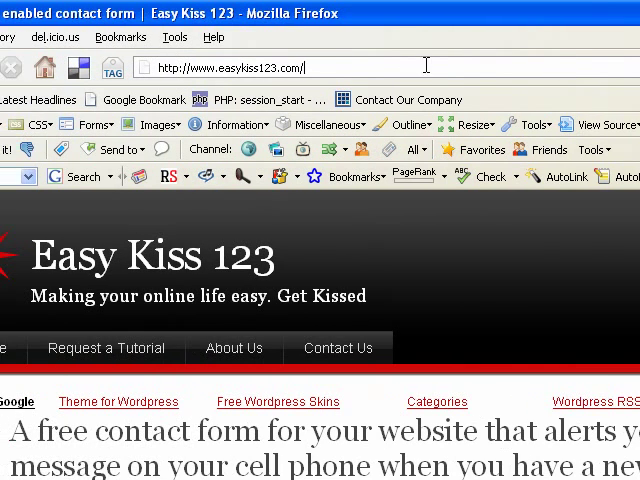
Open the SMS contact form's live demo from the Demo tab and try its Name field
scroll("down", 3)
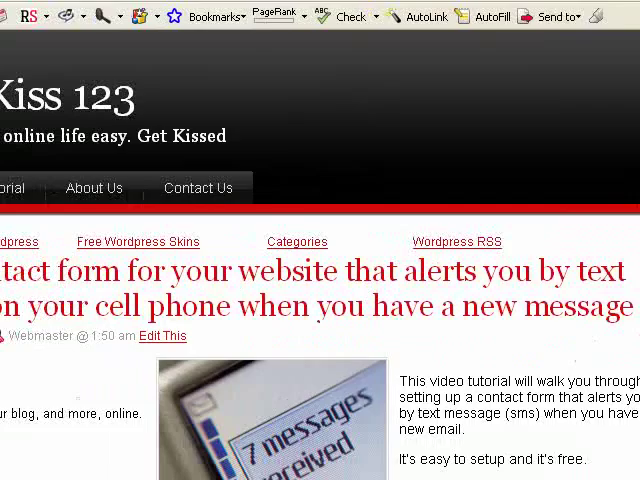
scroll("right", 3)
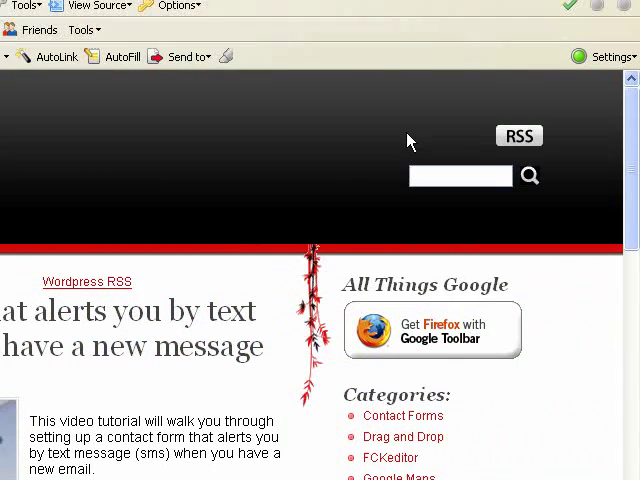
scroll("down", 3)
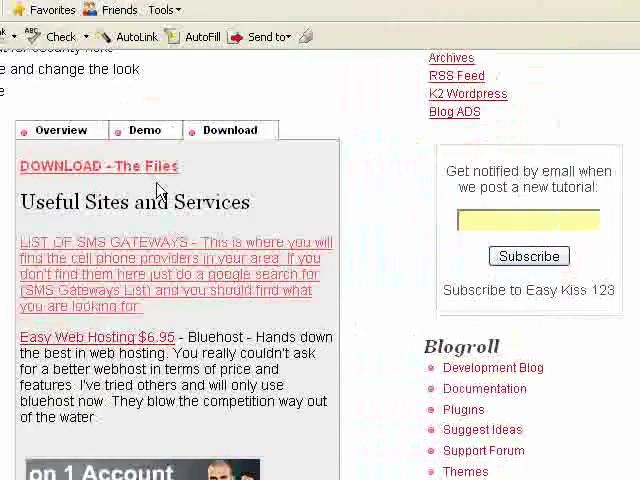
left_click(144, 130)
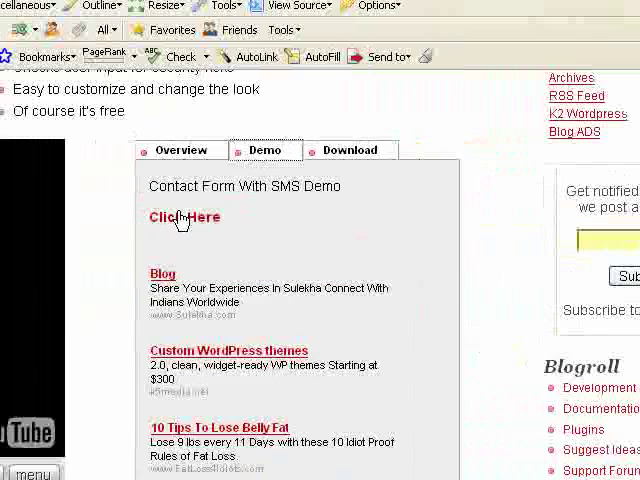
left_click(185, 217)
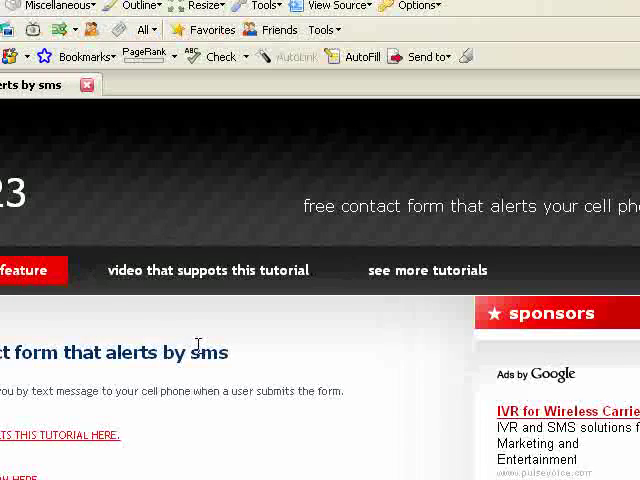
scroll("down", 3)
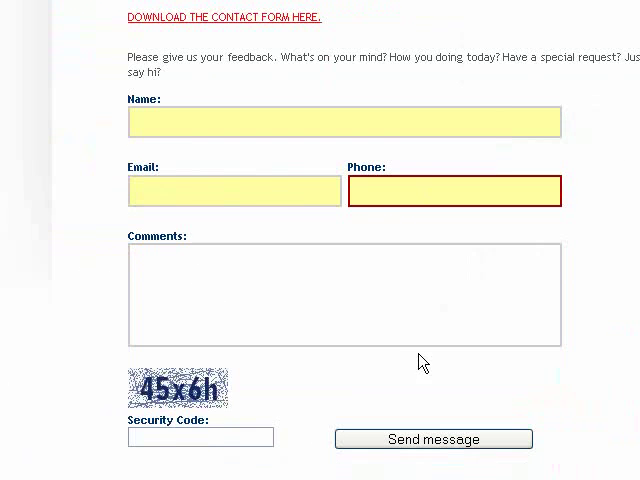
left_click(200, 437)
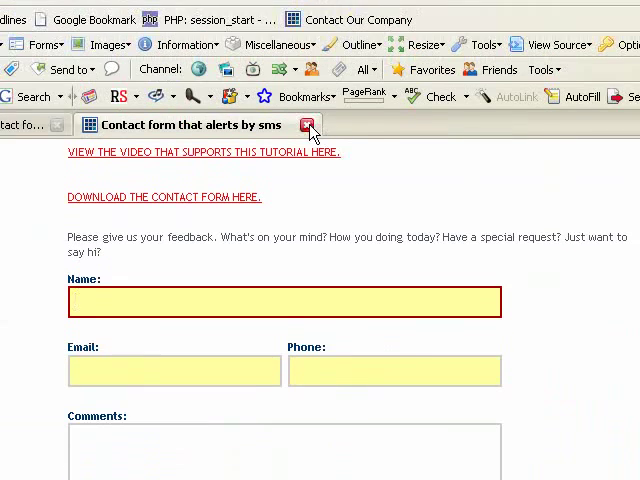
Close the demo tab, save smscontactform.zip to disk, then close Downloads and minimize Firefox
left_click(311, 124)
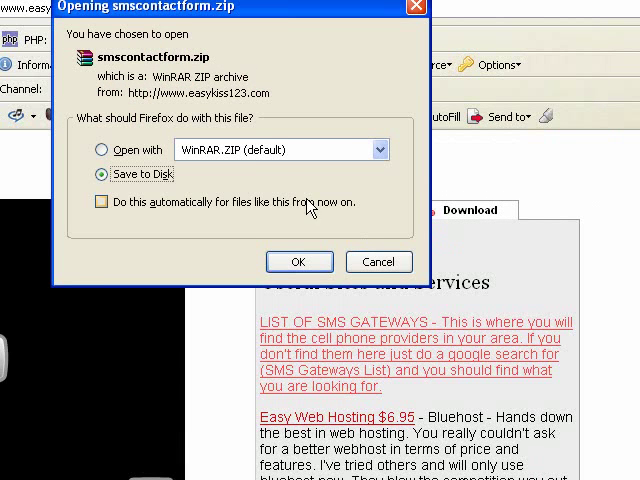
left_click(299, 261)
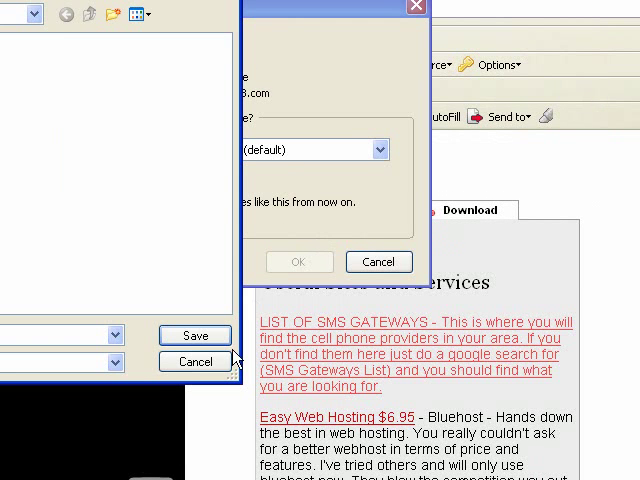
left_click(298, 261)
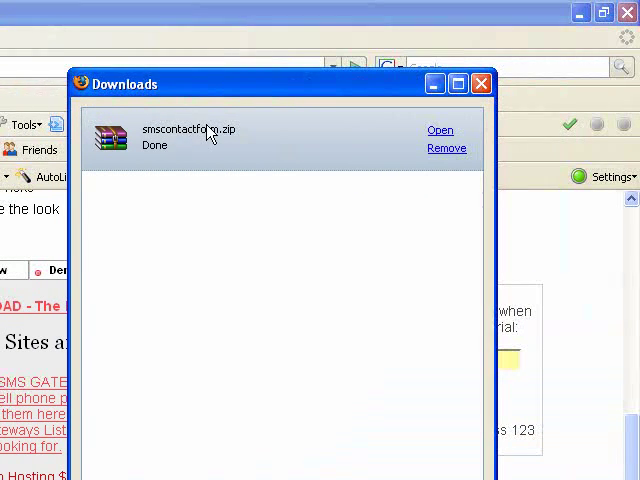
left_click(481, 83)
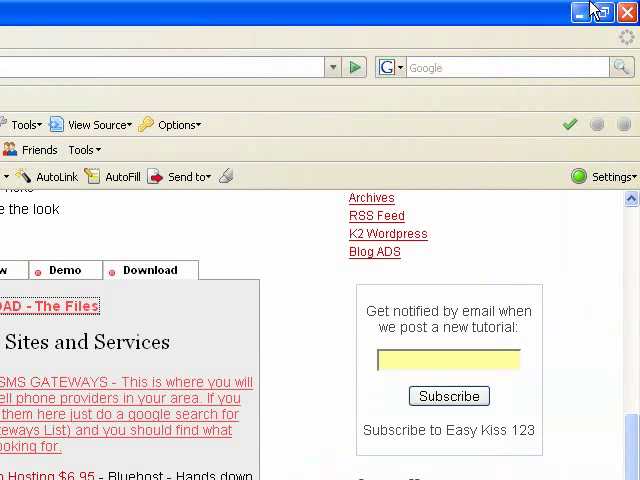
left_click(625, 11)
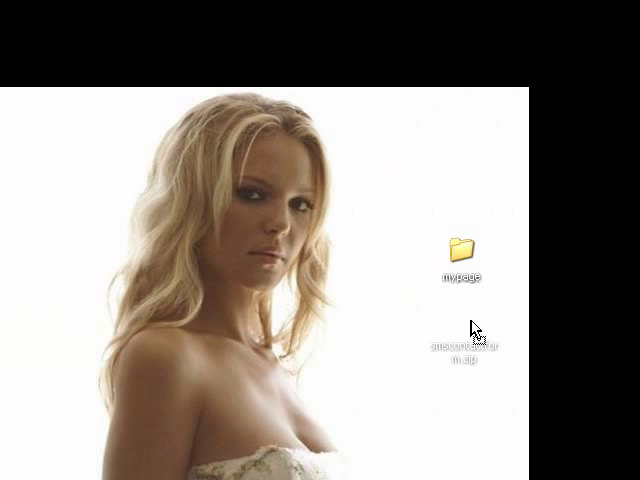
Extract the zip, open code AND instructions.txt, then open includes/smsformprocess.php for editing
right_click(460, 350)
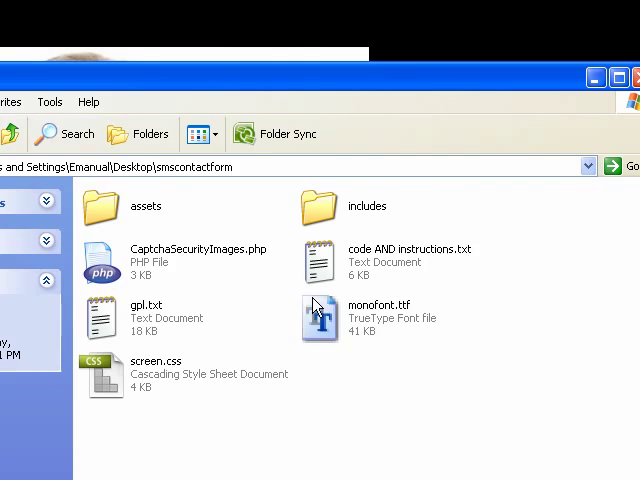
double_click(408, 255)
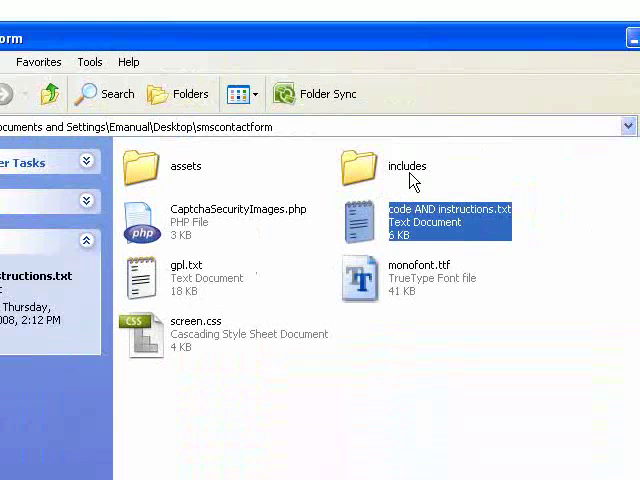
double_click(403, 166)
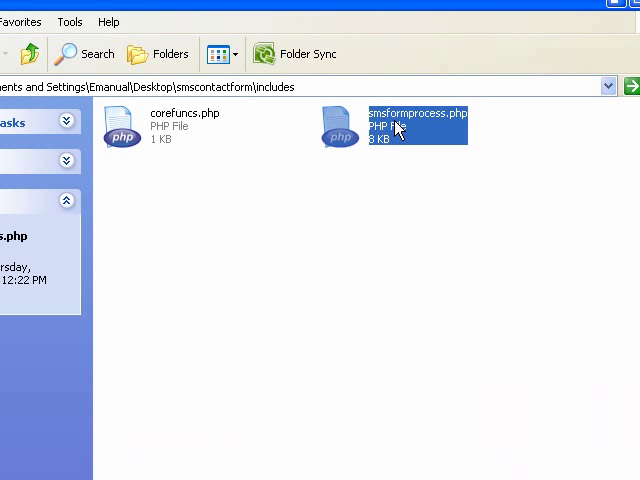
double_click(418, 125)
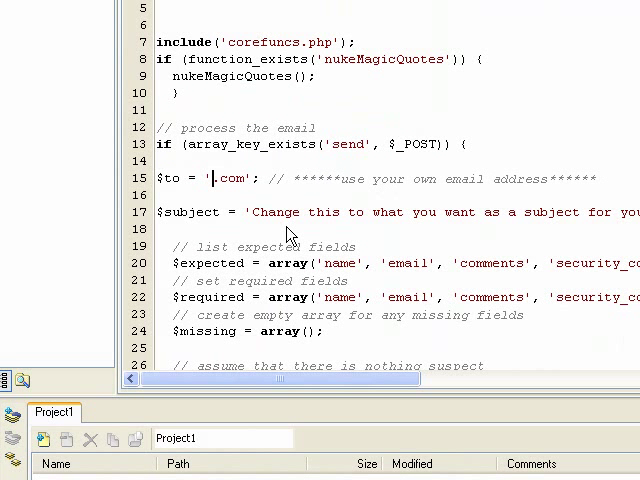
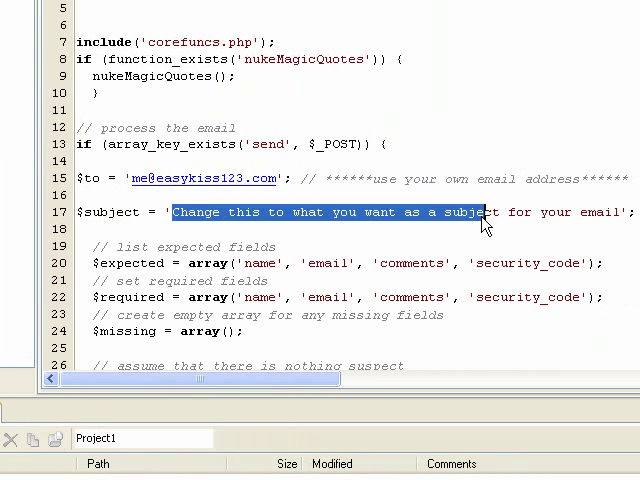
scroll("right", 3)
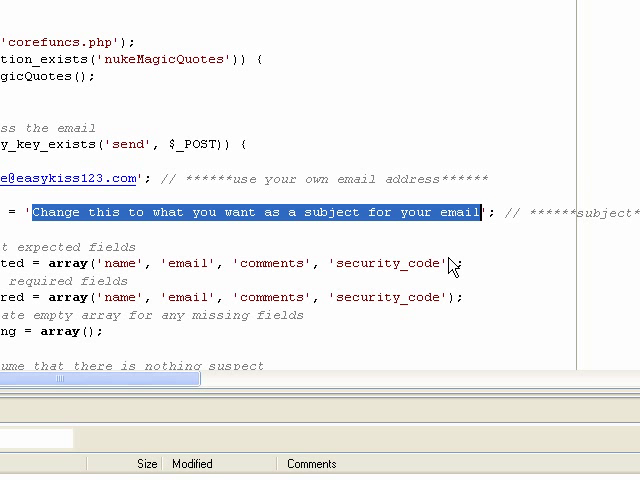
type("w'; // ******subject******")
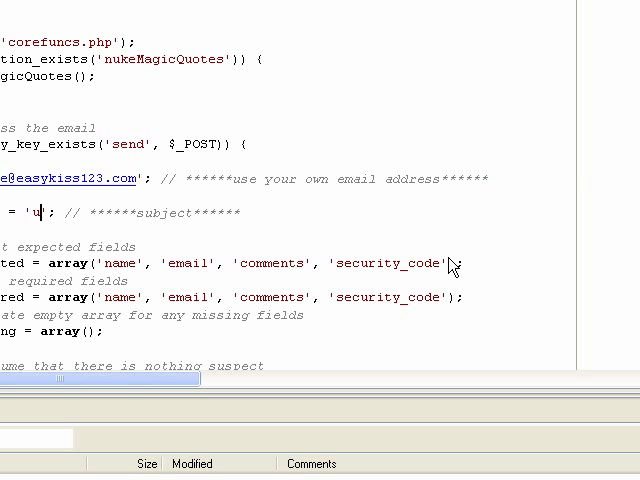
type("user submi")
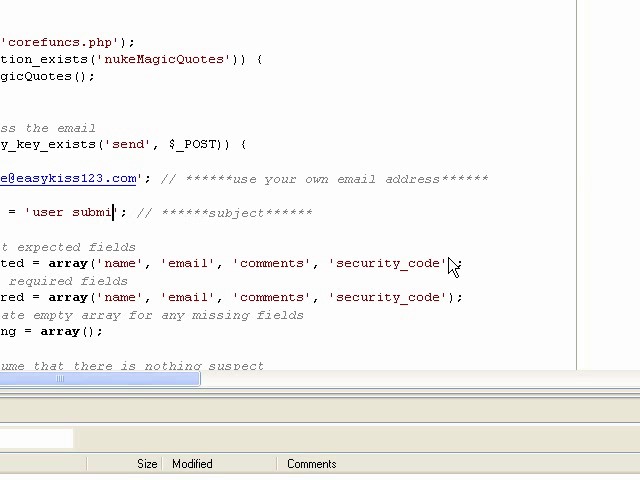
type("ted f")
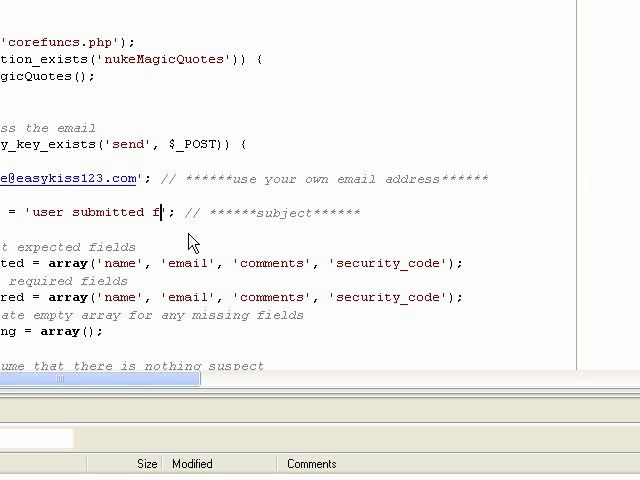
type("orm from we")
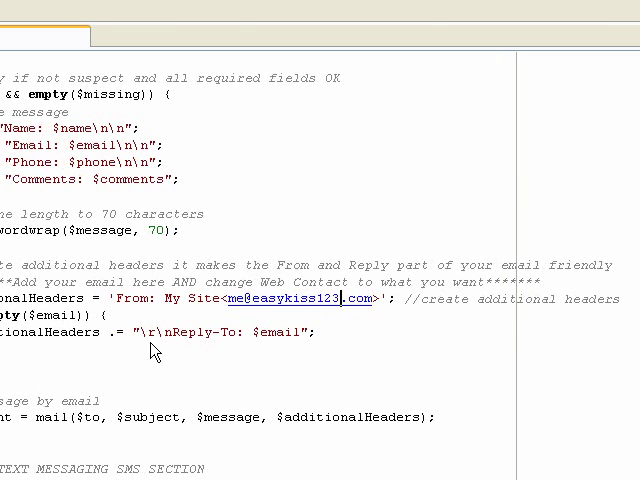
Replace 'Site' in the additionalHeaders From name with 'Easy Kiss Site'
scroll("left", 3)
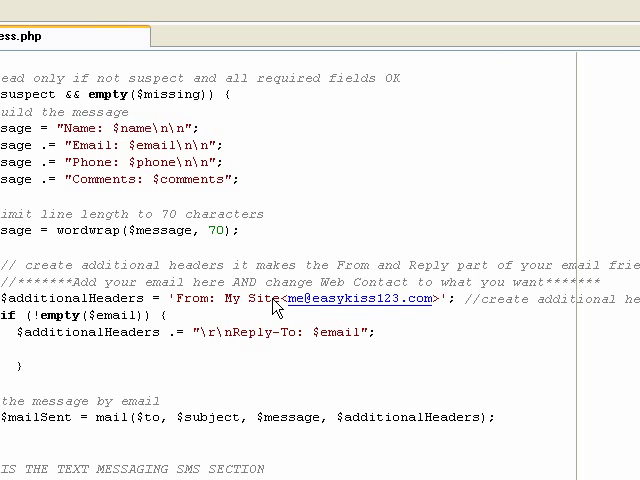
double_click(260, 299)
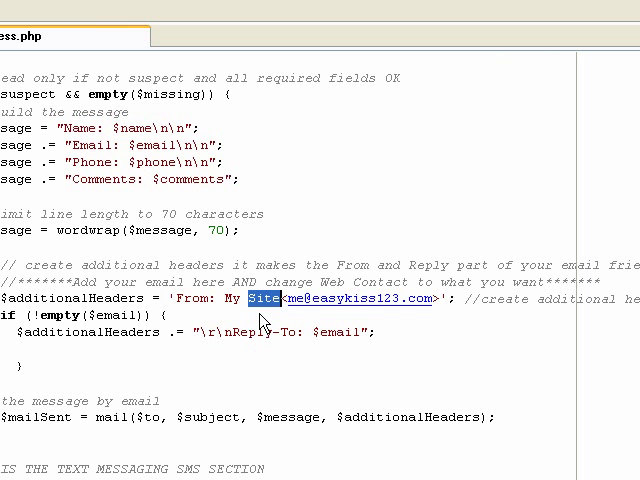
type("Easy")
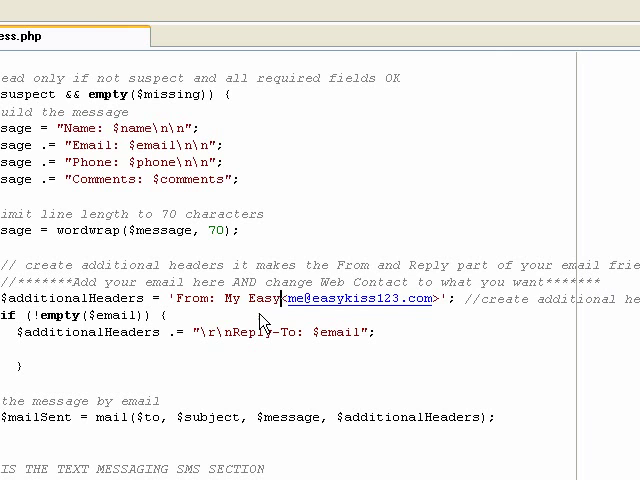
type("Kiss Site")
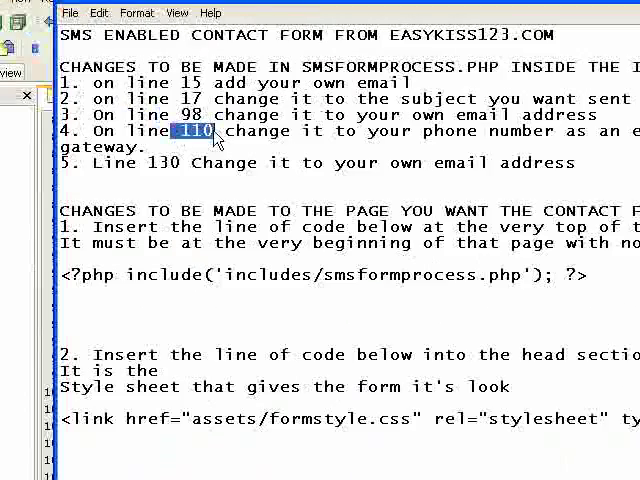
Scroll to the line 110 instructions and the SMS section's phone gateway placeholder
scroll("down", 3)
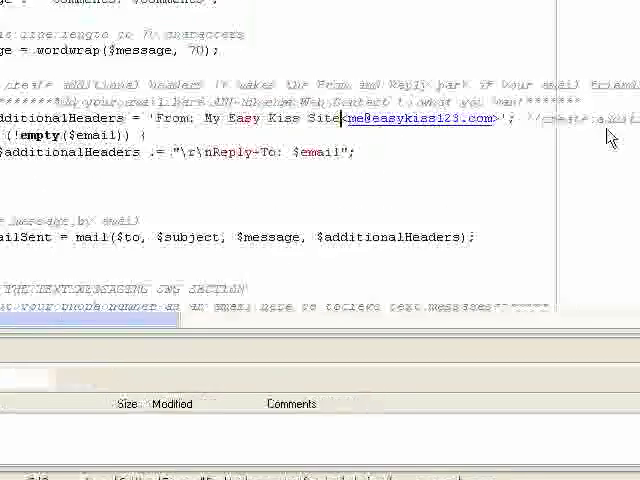
scroll("down", 3)
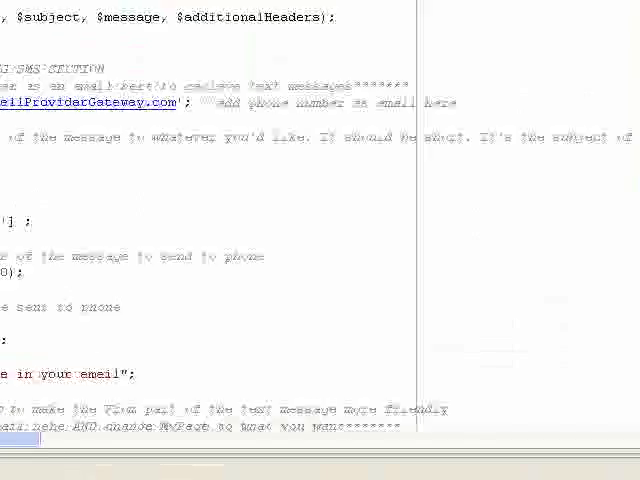
scroll("down", 3)
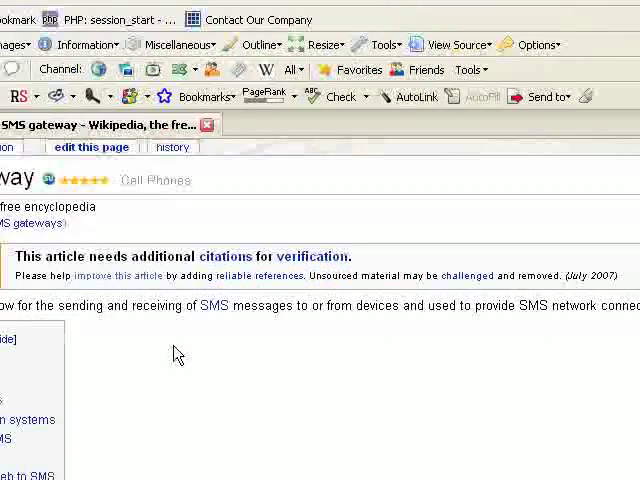
scroll("down", 3)
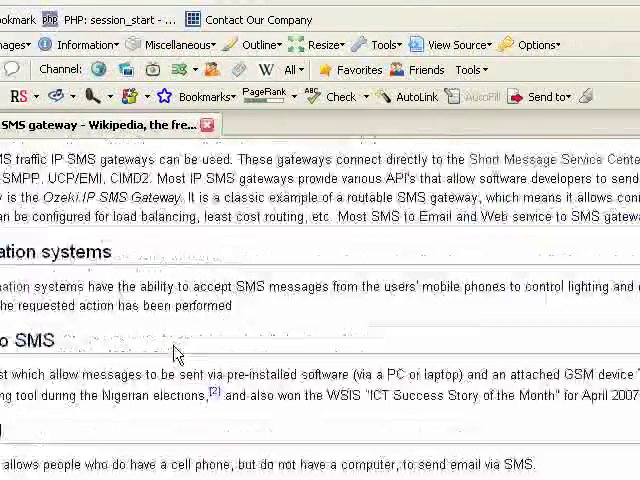
scroll("down", 3)
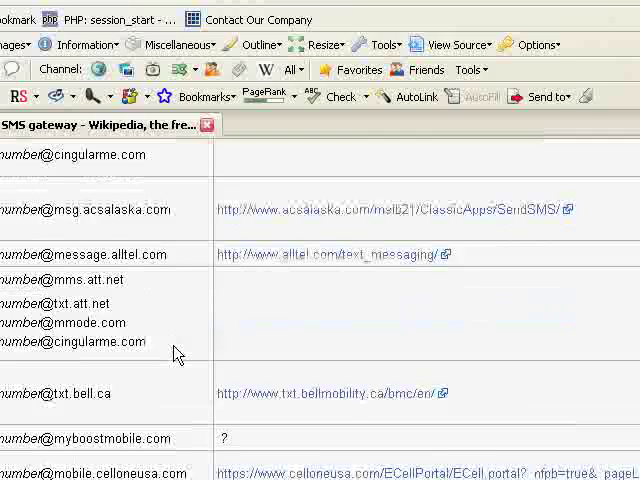
scroll("down", 3)
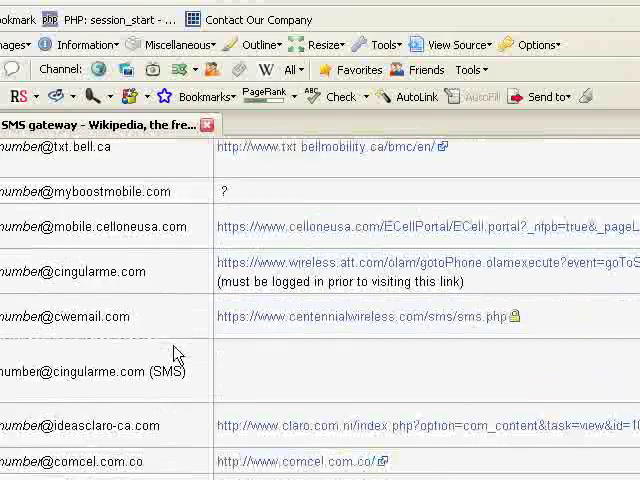
scroll("down", 3)
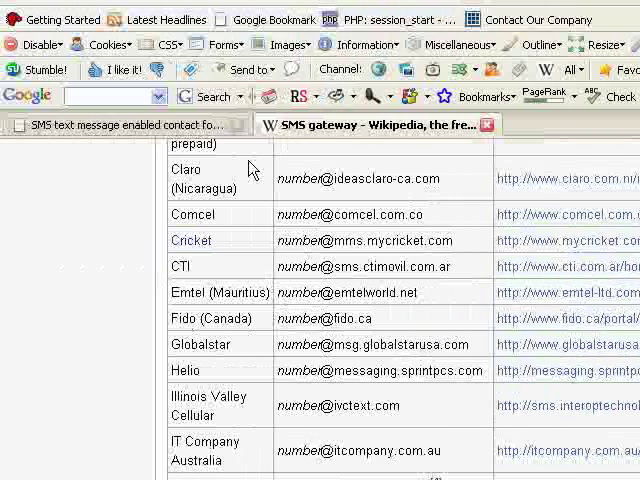
scroll("down", 3)
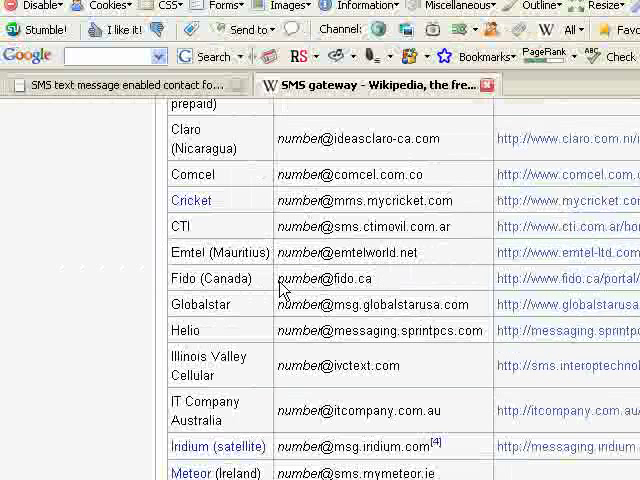
double_click(297, 278)
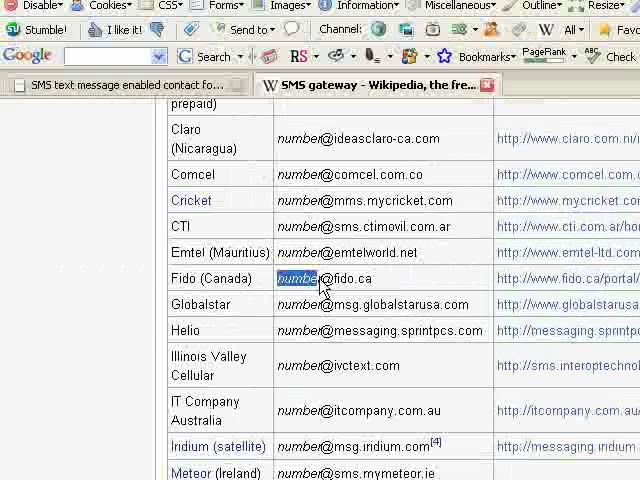
double_click(350, 278)
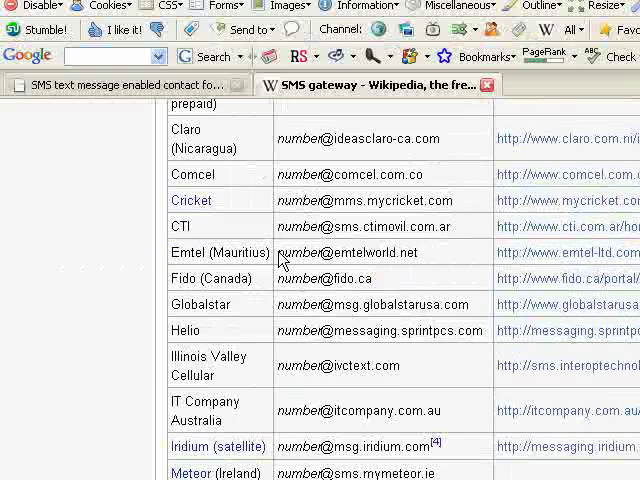
double_click(363, 252)
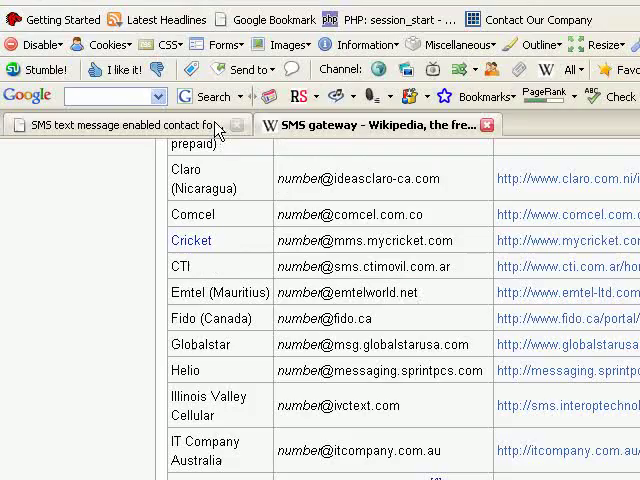
scroll("down", 3)
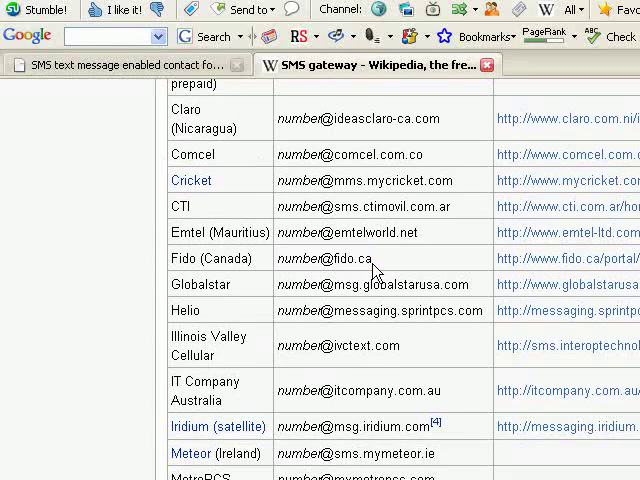
mouse_move(280, 270)
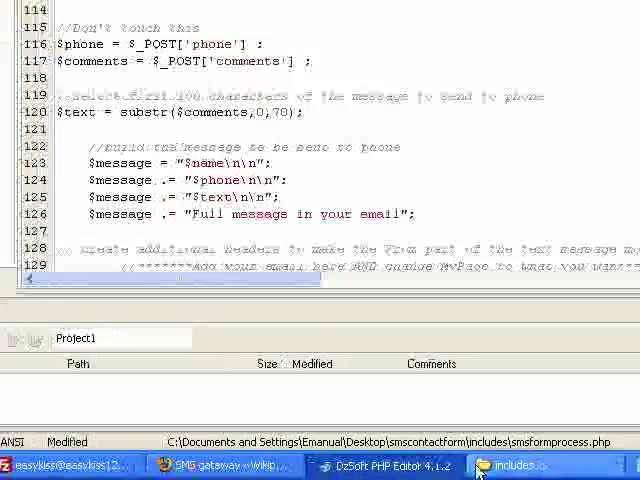
scroll("up", 3)
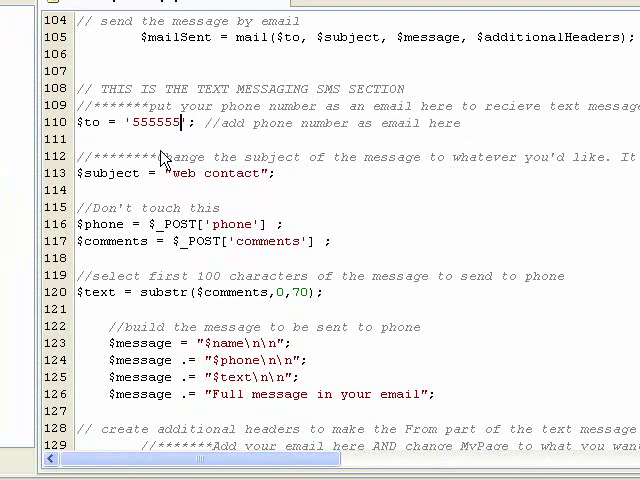
type("5555")
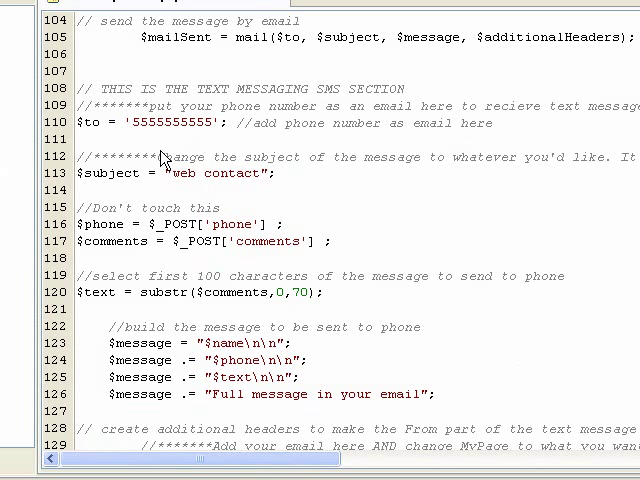
type("fido")
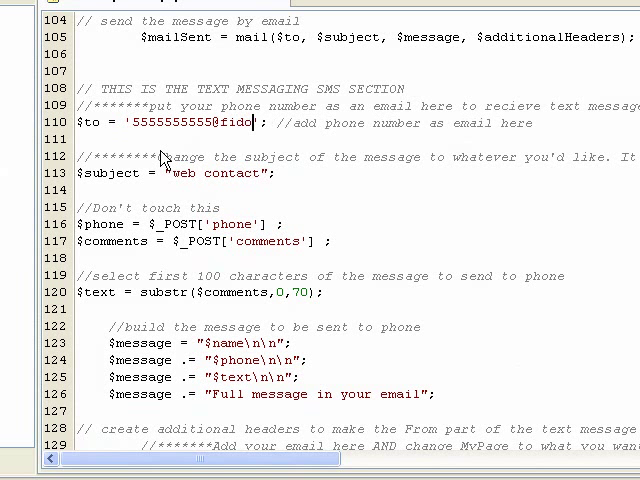
type(".ca")
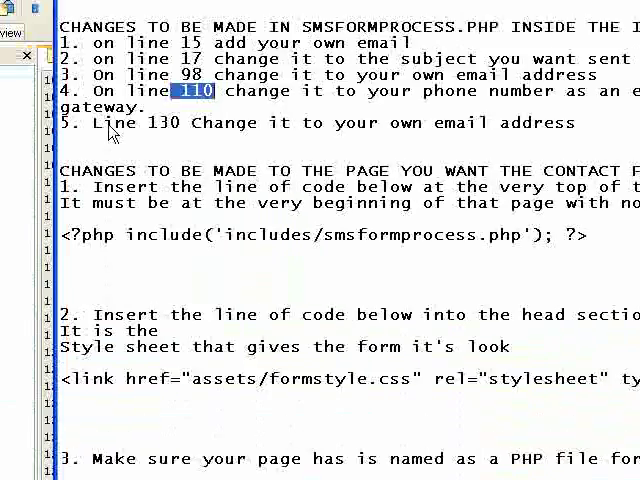
scroll("down", 3)
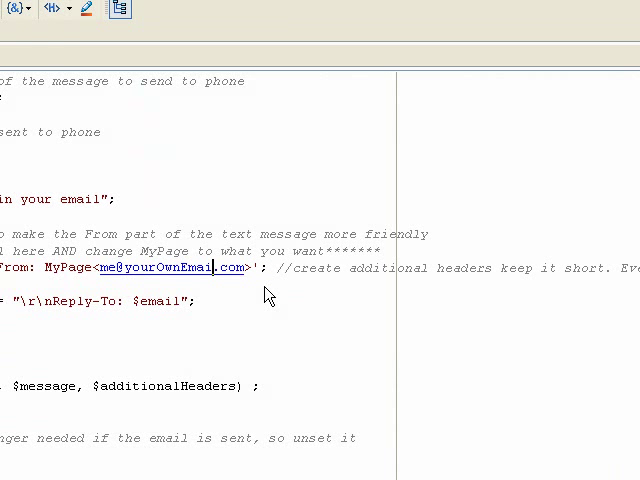
type("easykiss123.")
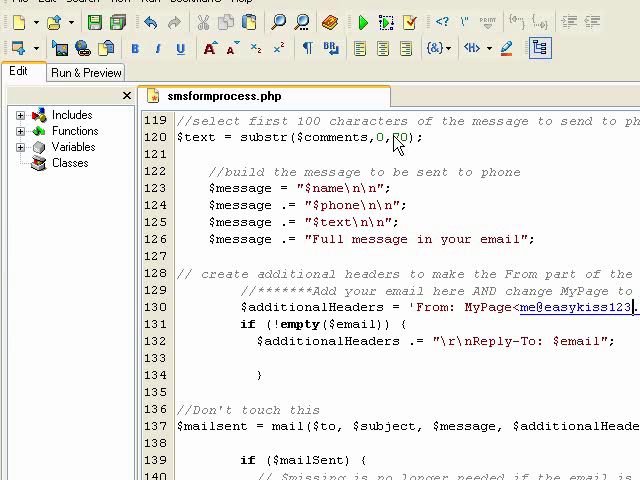
double_click(405, 135)
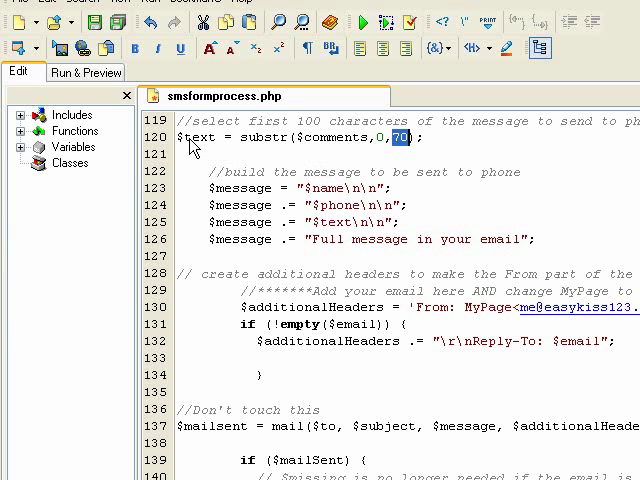
mouse_move(355, 148)
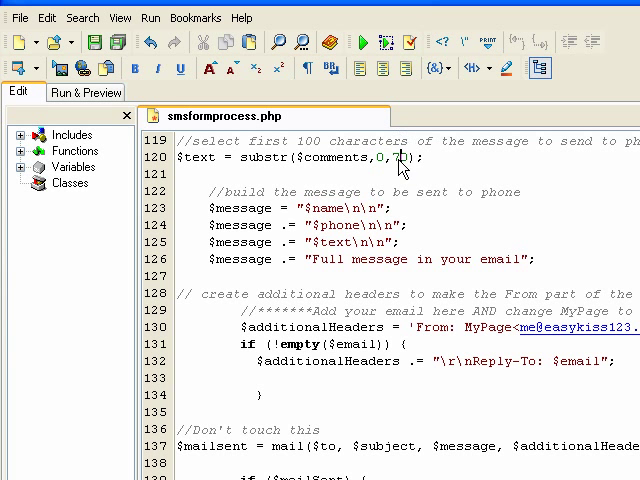
mouse_move(470, 150)
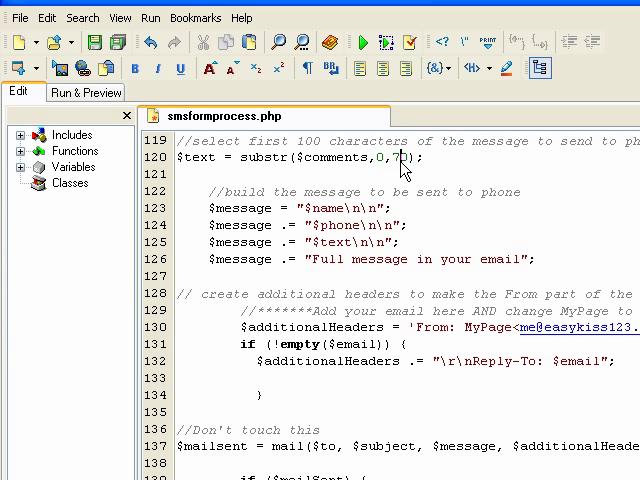
double_click(398, 158)
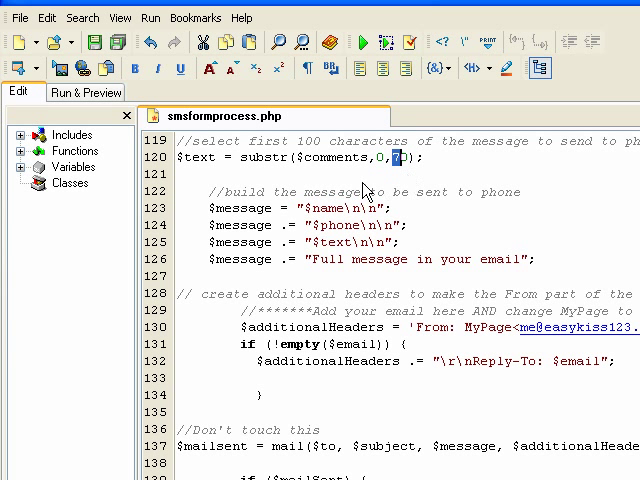
mouse_move(406, 162)
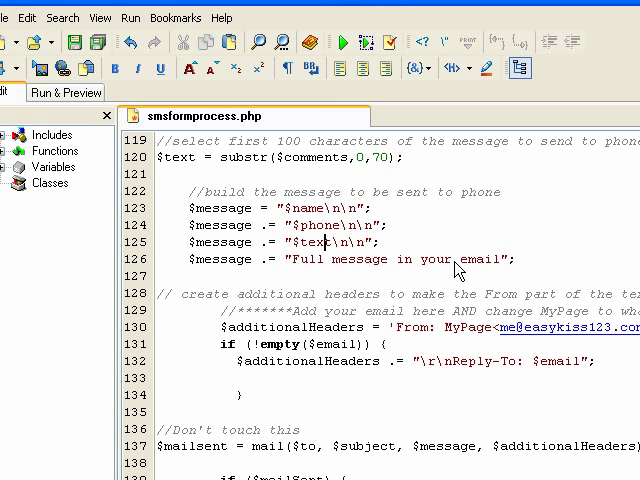
double_click(320, 259)
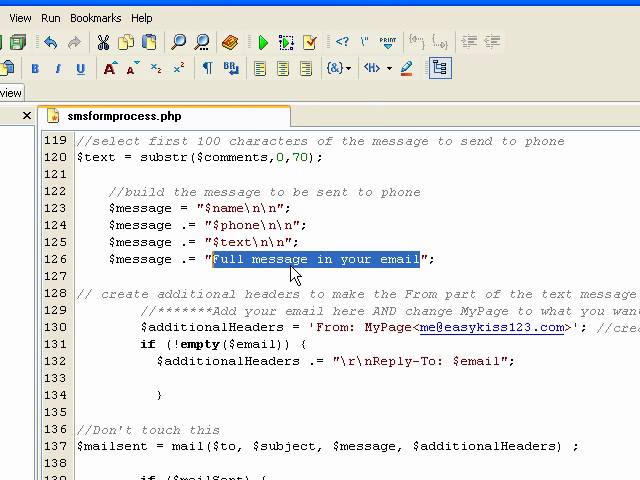
mouse_move(302, 160)
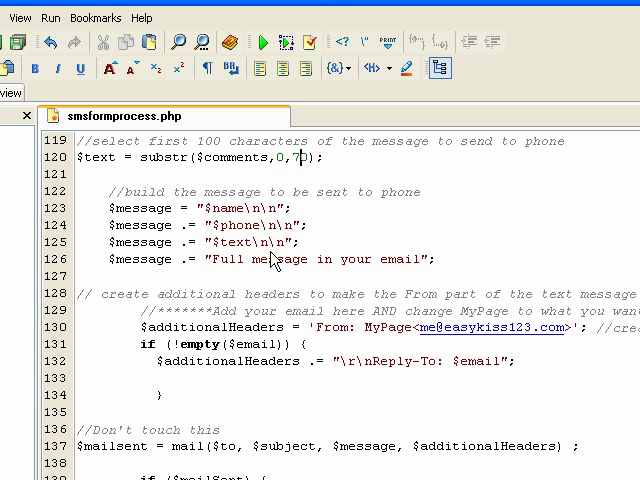
mouse_move(431, 277)
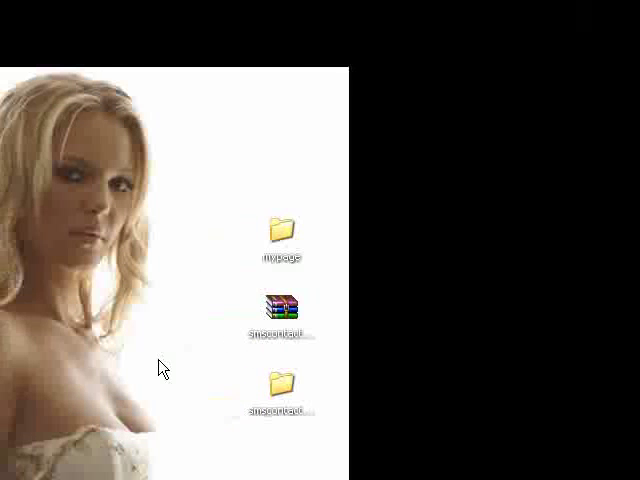
Open the desktop mypage folder and preview contact.html in Firefox
left_click(281, 227)
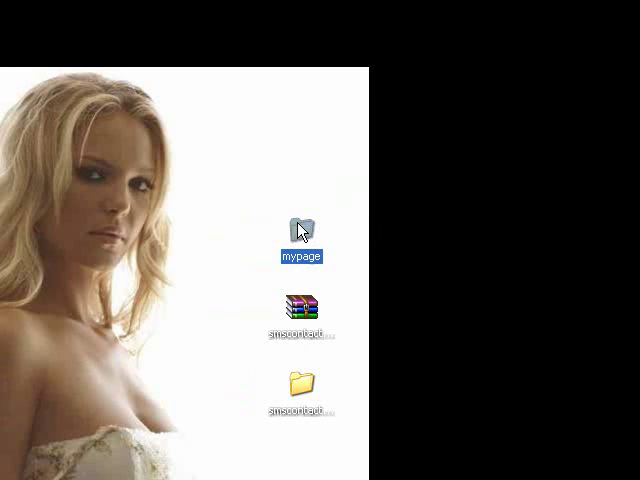
double_click(301, 222)
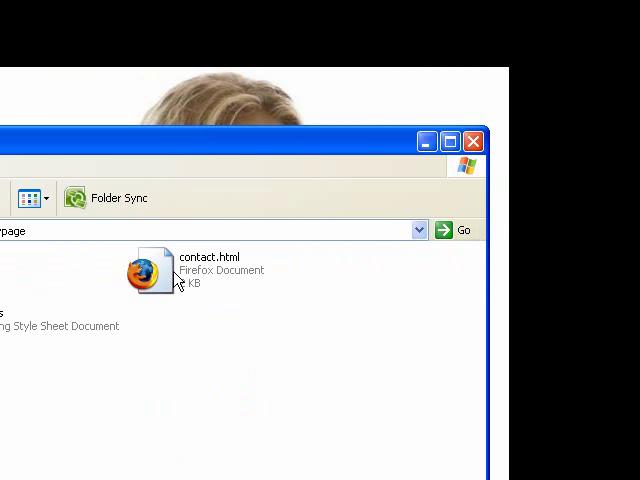
double_click(155, 270)
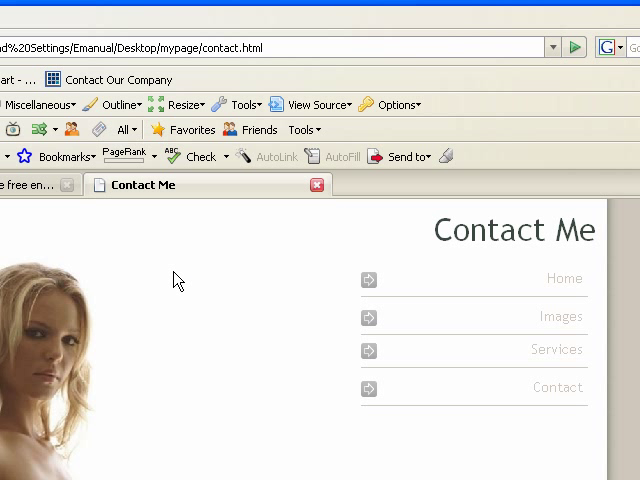
scroll("up", 3)
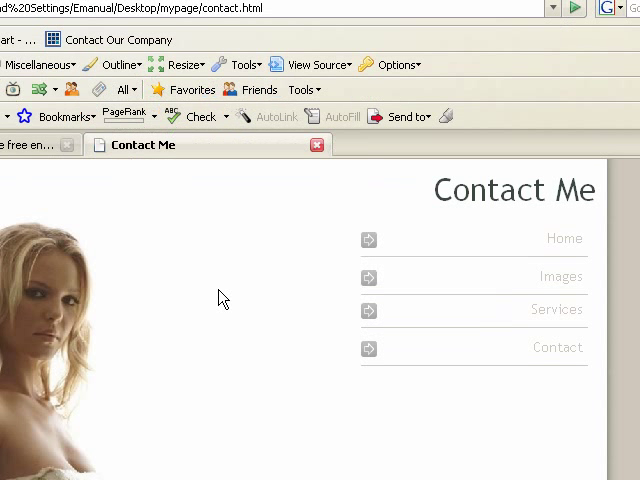
scroll("down", 3)
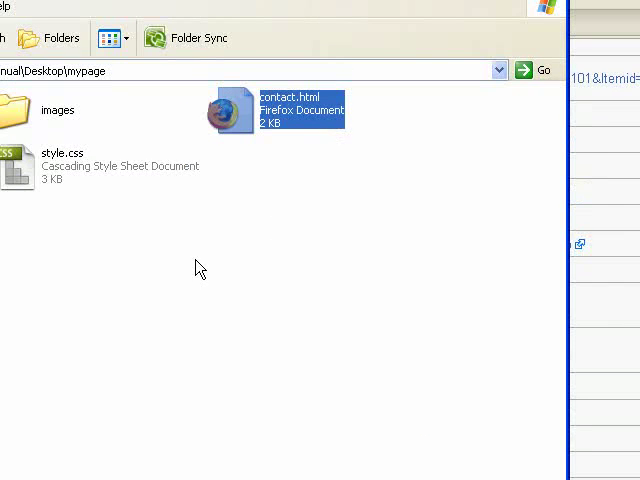
mouse_move(183, 280)
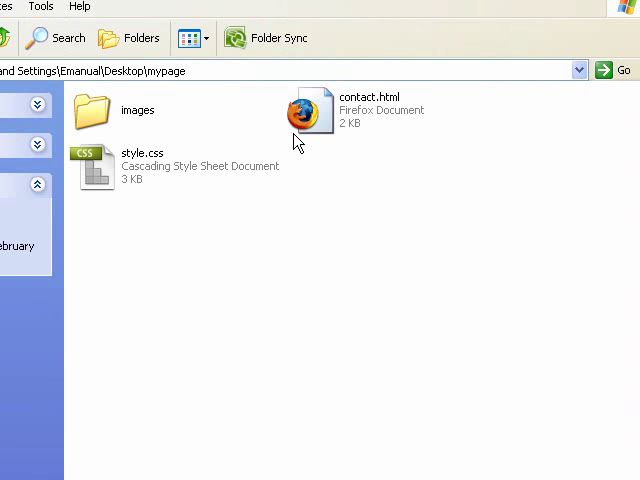
mouse_move(315, 135)
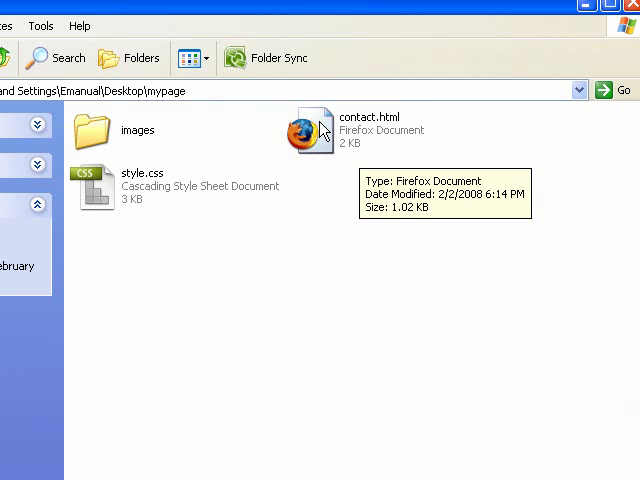
Open contact.html in Notepad and paste the form's include line at the top
right_click(313, 135)
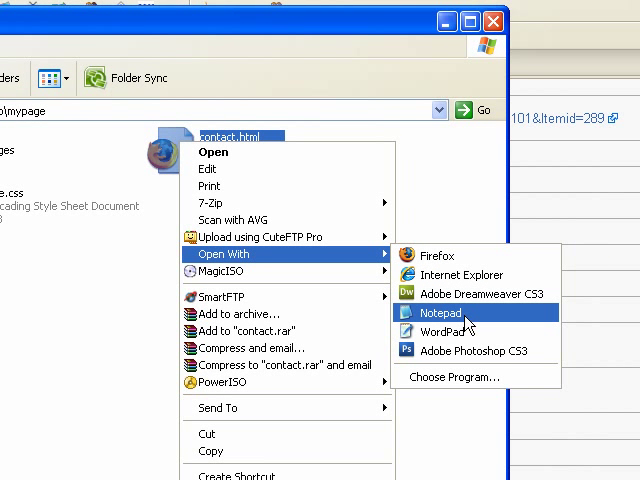
left_click(438, 313)
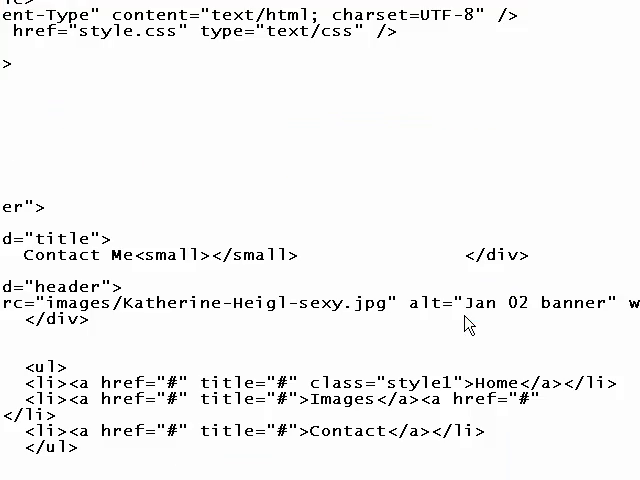
left_click(470, 465)
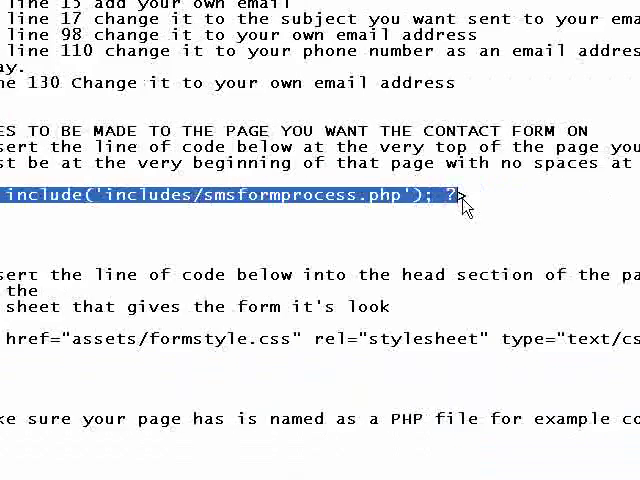
right_click(455, 205)
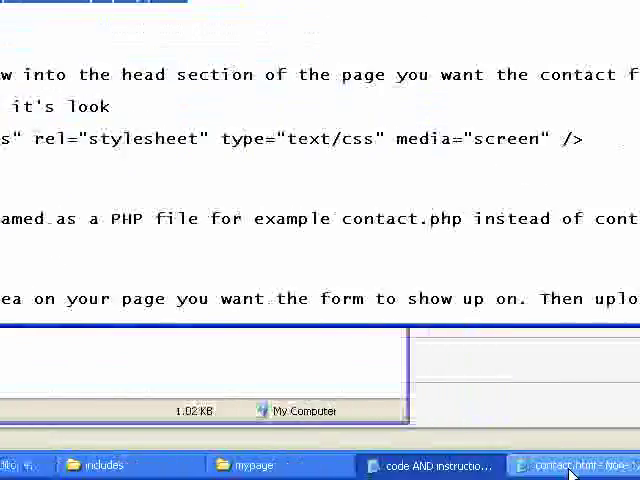
left_click(558, 465)
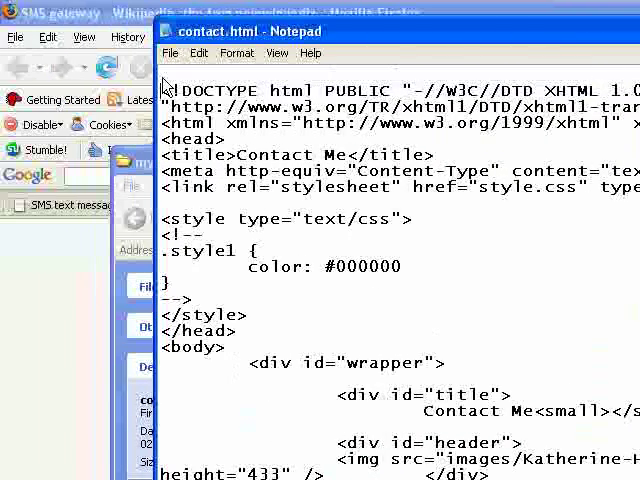
mouse_move(193, 73)
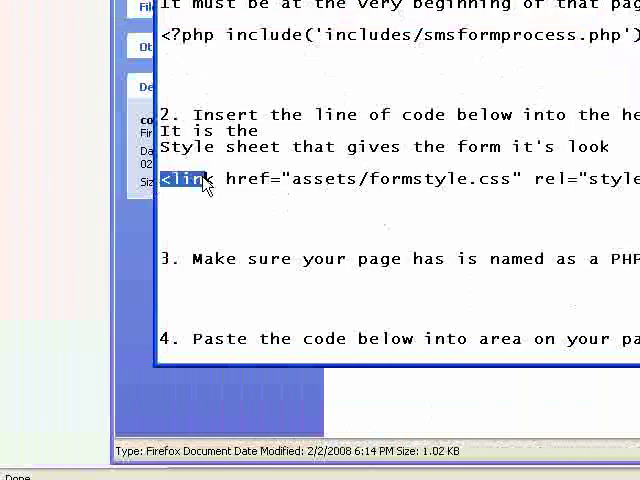
Paste the formstyle.css stylesheet link into the head and the contact form code into the body
scroll("right", 3)
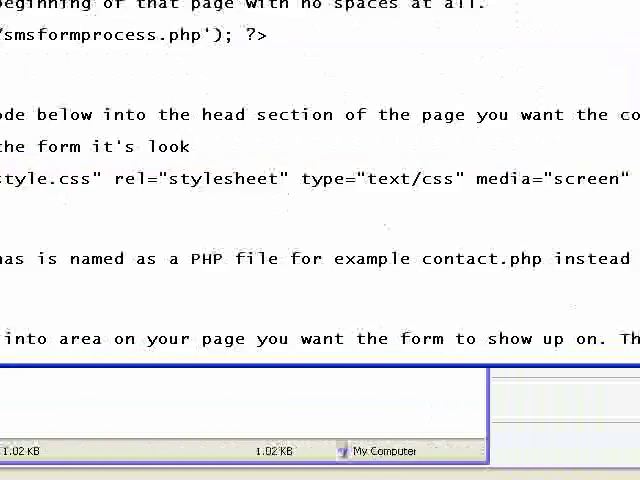
right_click(445, 190)
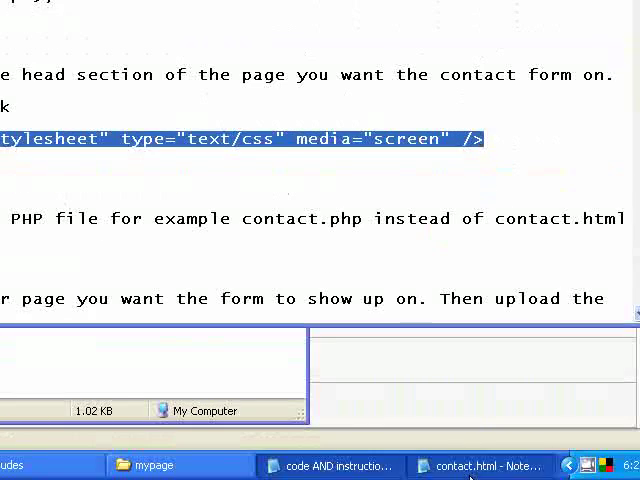
left_click(480, 465)
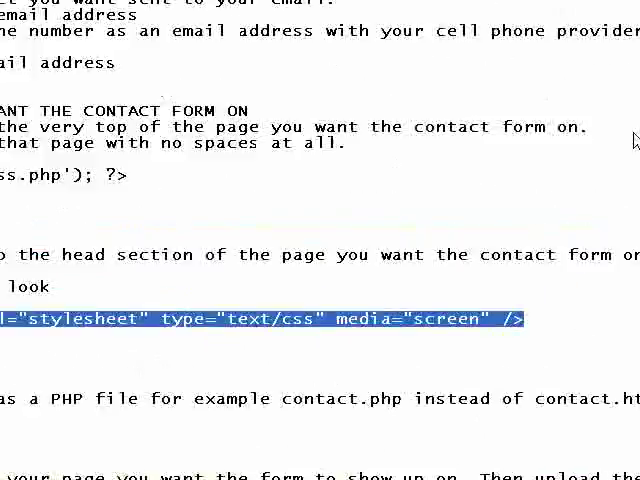
scroll("down", 3)
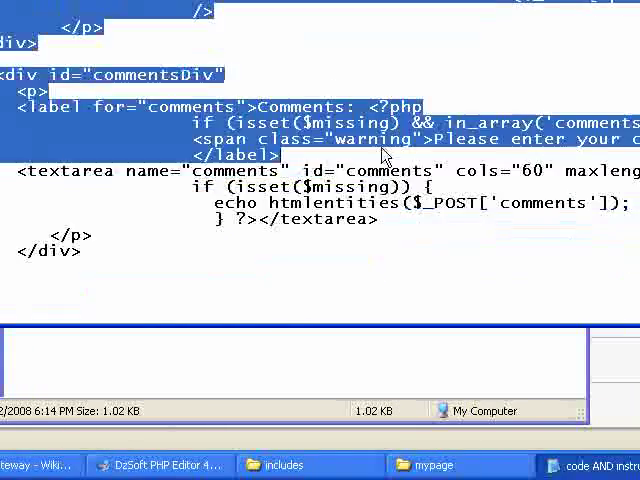
scroll("down", 3)
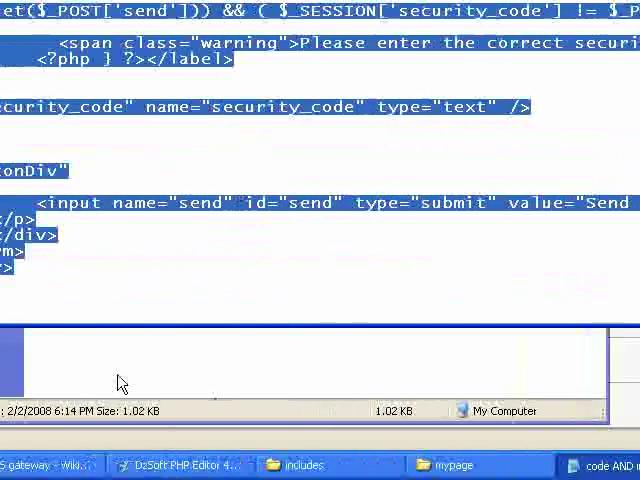
right_click(162, 248)
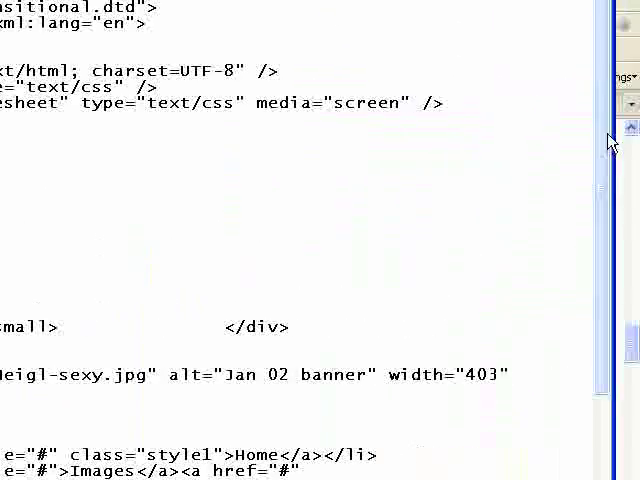
scroll("down", 3)
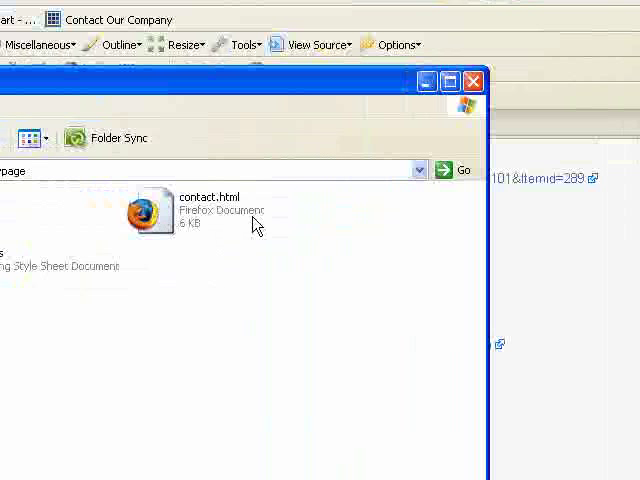
Rename contact.html to contact.php in mypage, accepting the extension-change warning
left_click(210, 210)
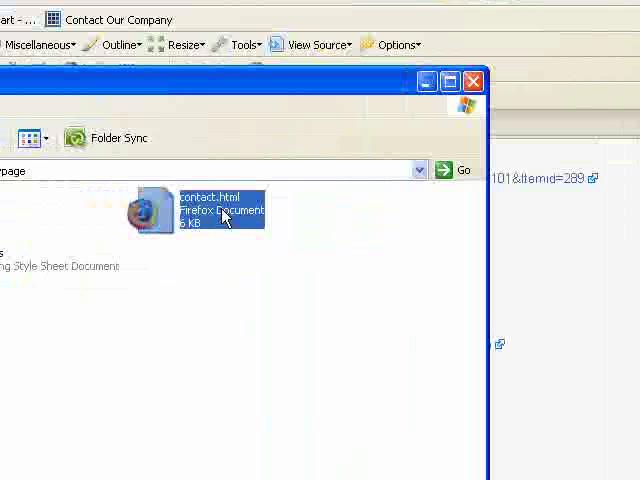
double_click(213, 211)
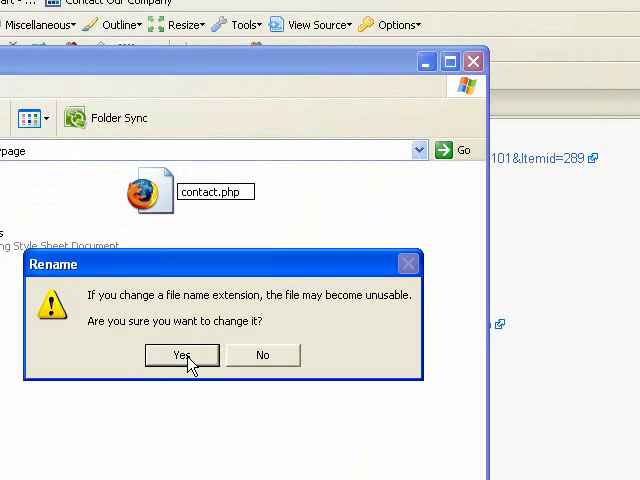
left_click(181, 355)
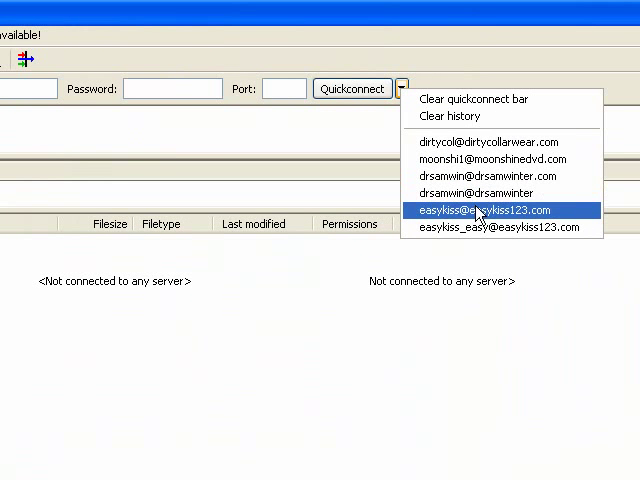
Connect to the saved site account and upload mypage into www, always overwriting existing files
left_click(490, 210)
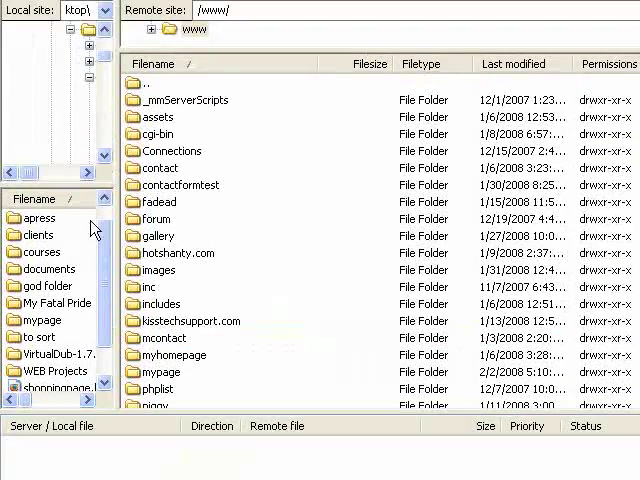
mouse_move(218, 368)
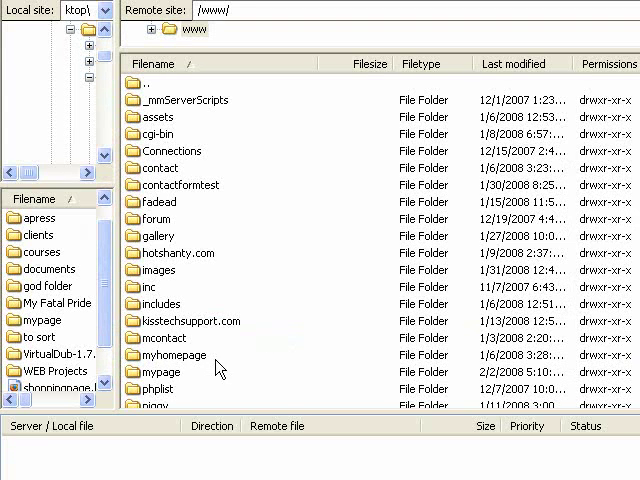
double_click(162, 372)
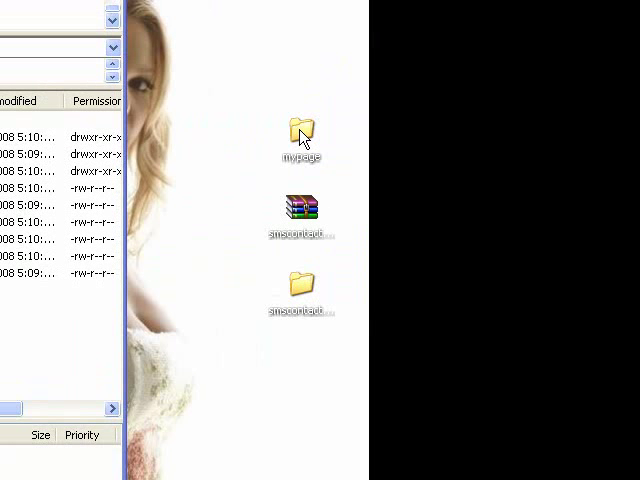
left_click(300, 133)
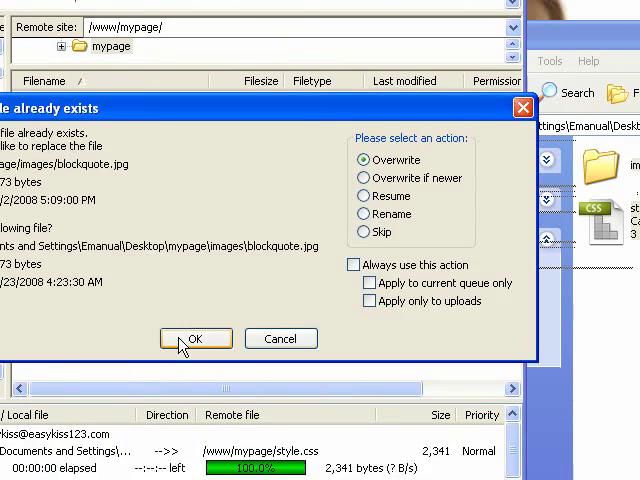
left_click(196, 338)
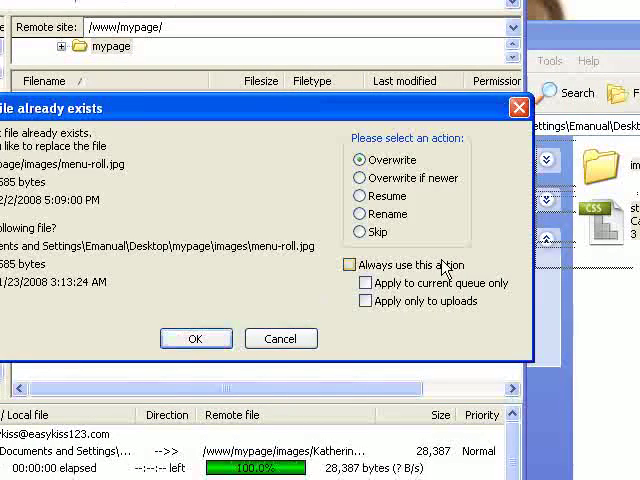
left_click(196, 338)
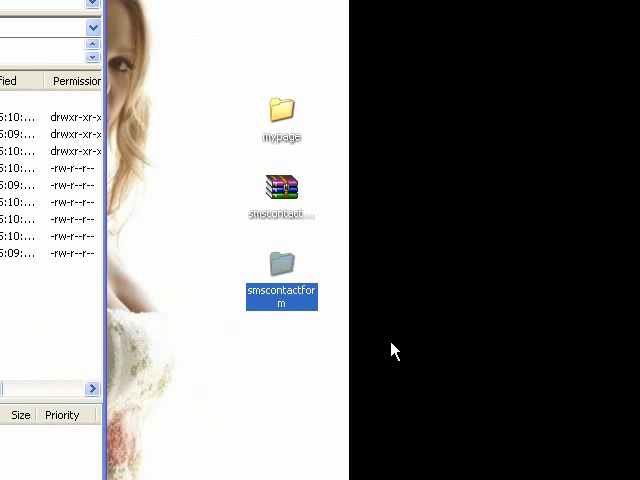
mouse_move(281, 268)
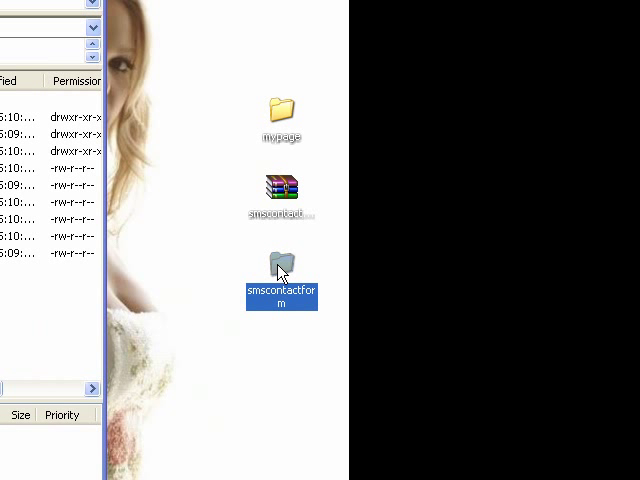
double_click(281, 270)
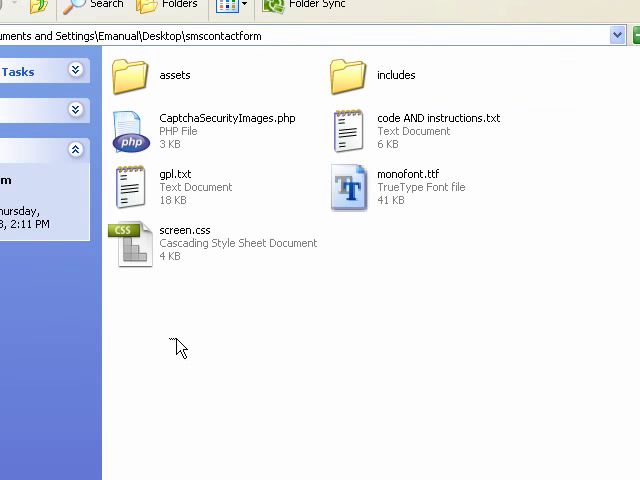
key("ctrl+a")
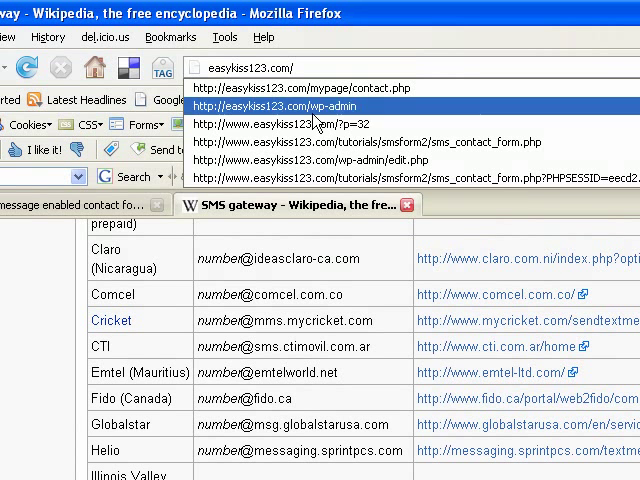
mouse_move(375, 88)
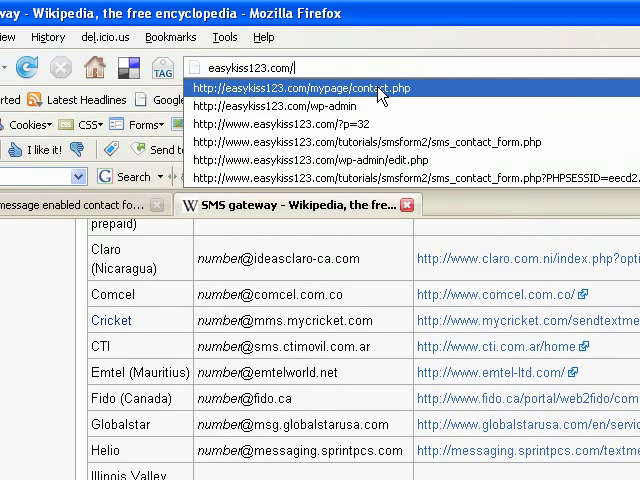
Load easykiss123.com/mypage/contact.php and scroll to view the contact form fields
left_click(303, 88)
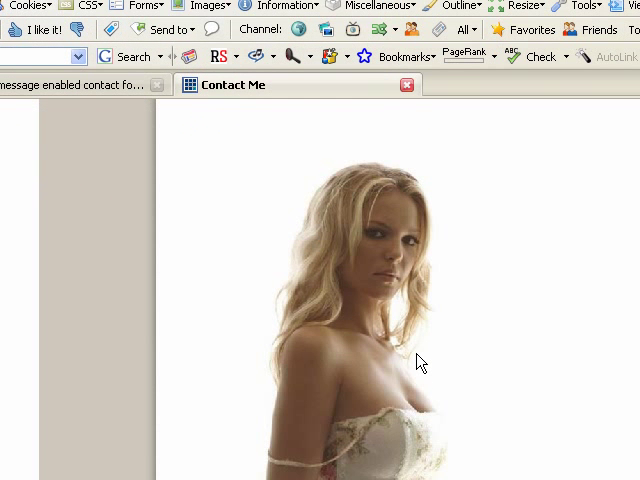
scroll("down", 3)
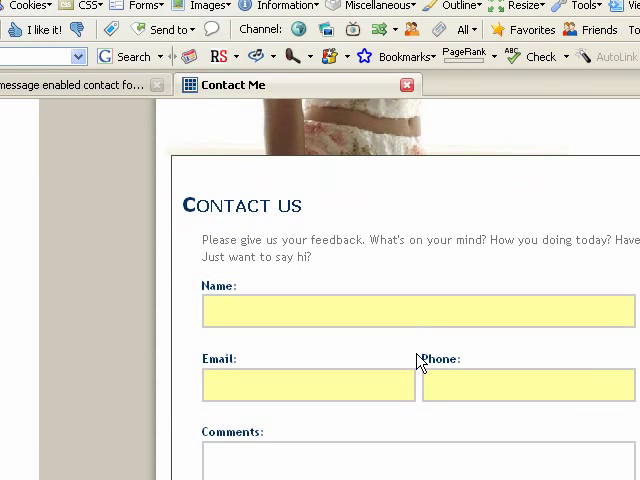
scroll("down", 3)
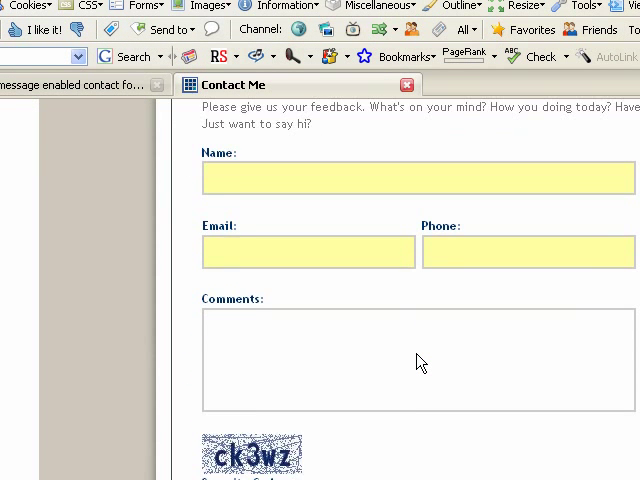
scroll("up", 3)
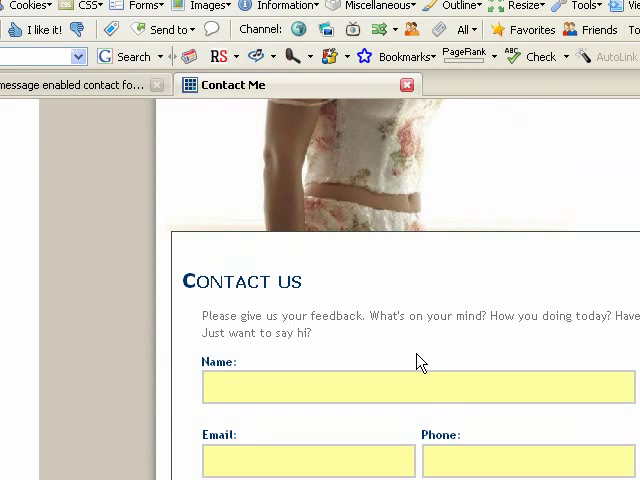
scroll("up", 3)
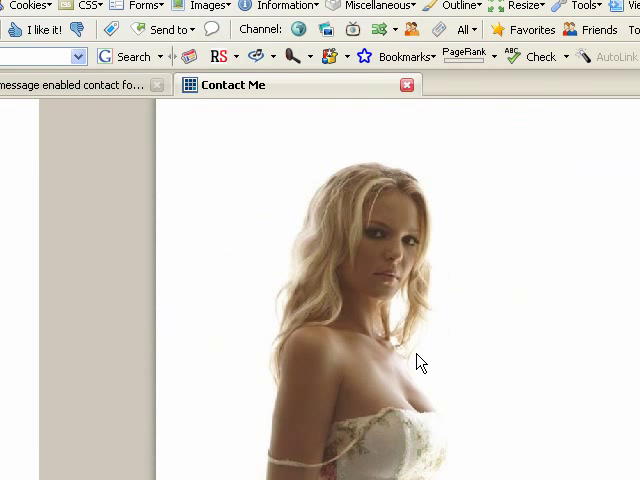